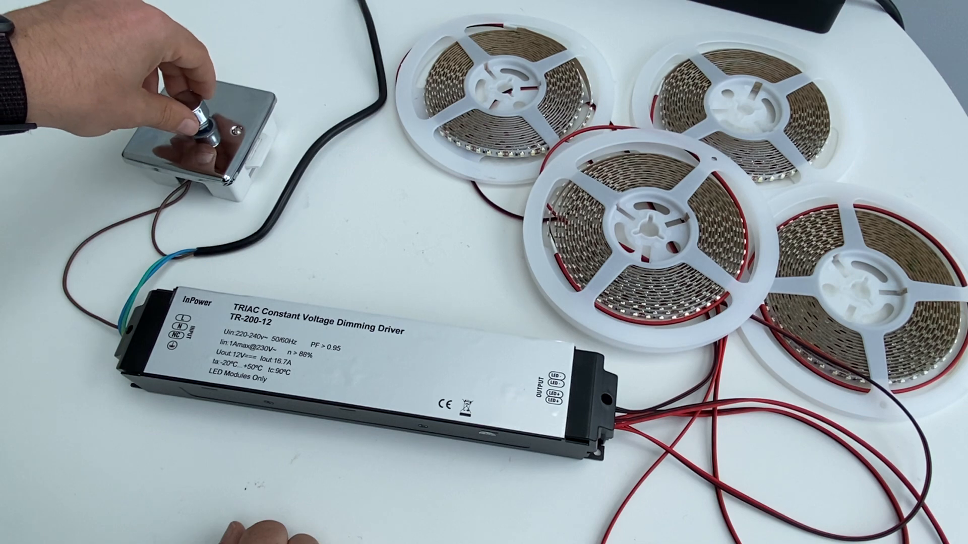
{"action": "left_click", "coordinate": [203, 117]}
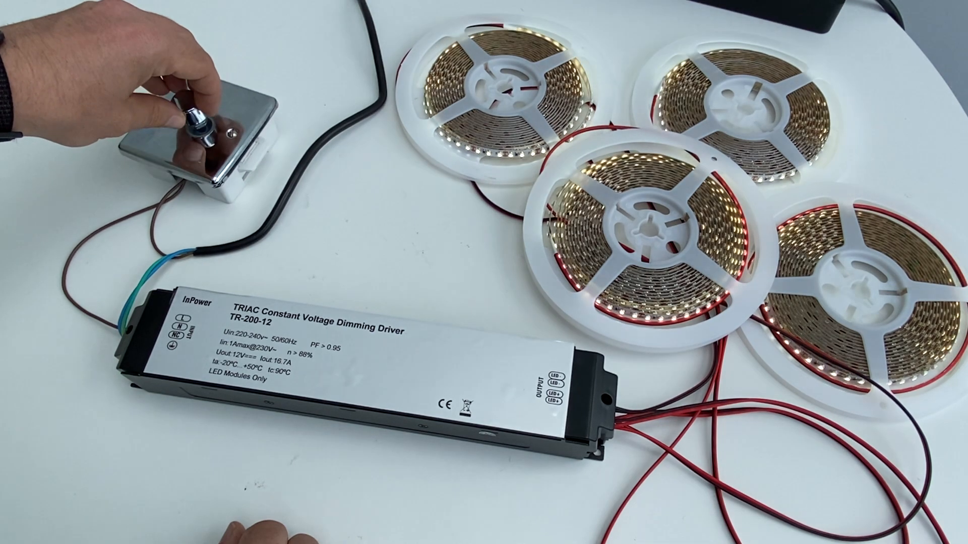